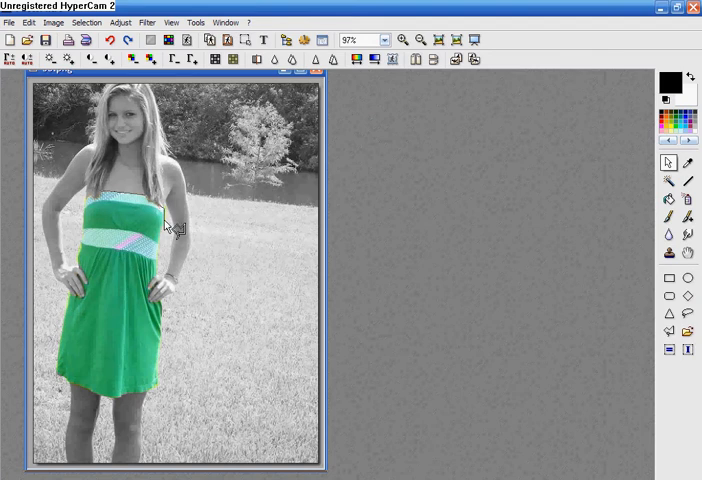
mouse_move(172, 235)
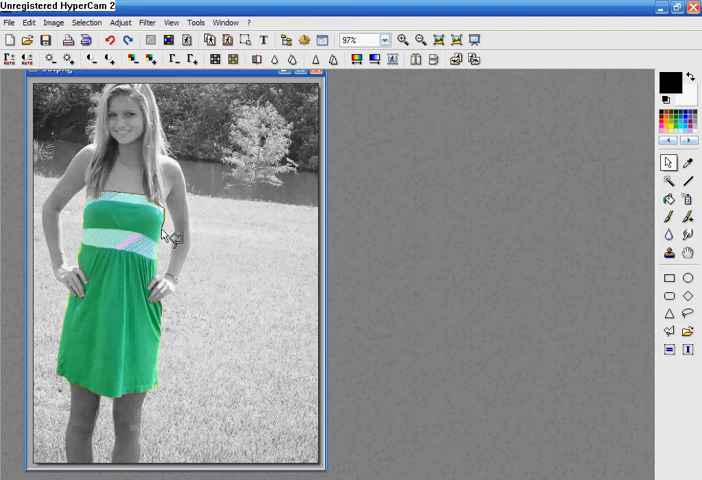
mouse_move(170, 285)
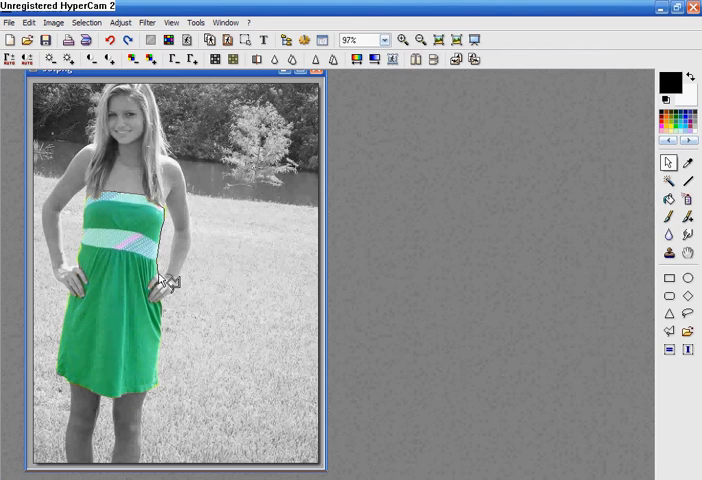
mouse_move(150, 293)
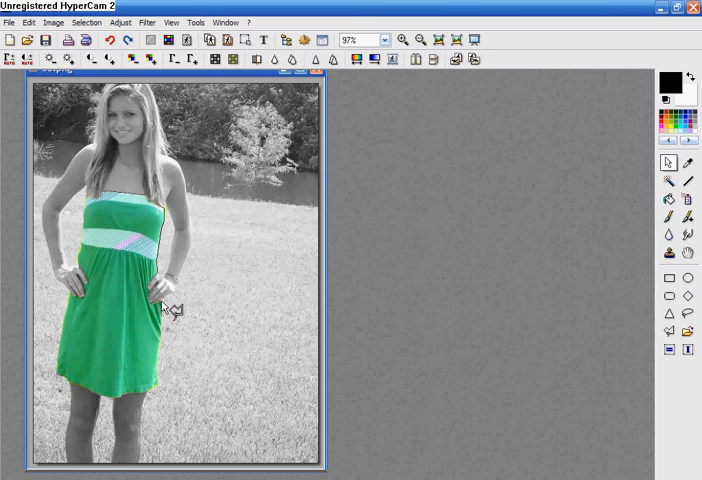
mouse_move(170, 340)
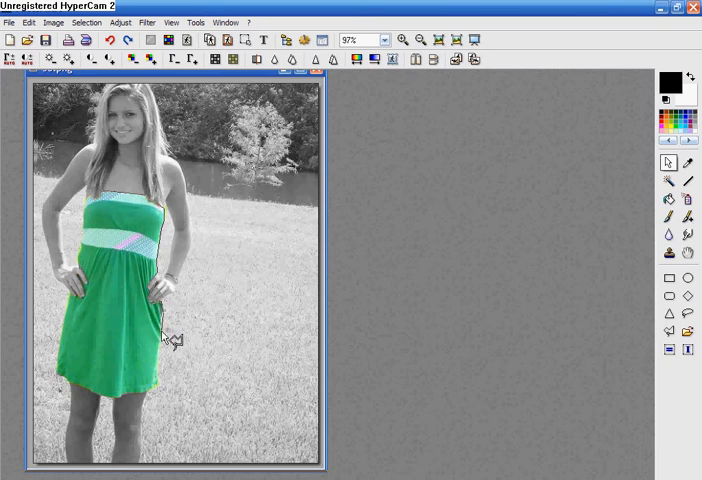
mouse_move(165, 388)
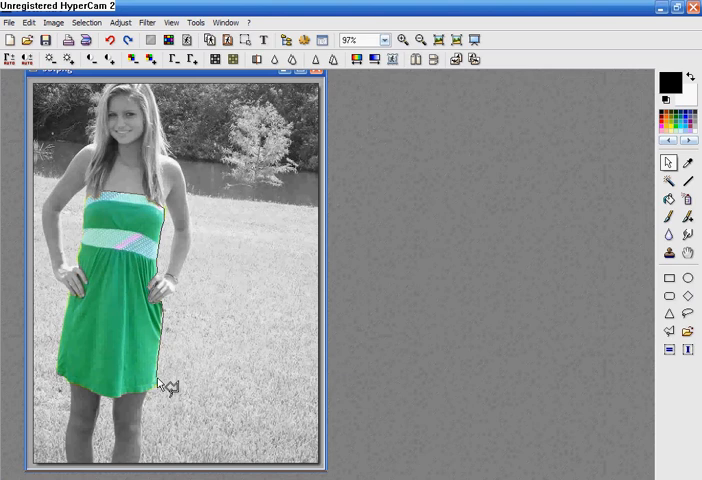
mouse_move(158, 395)
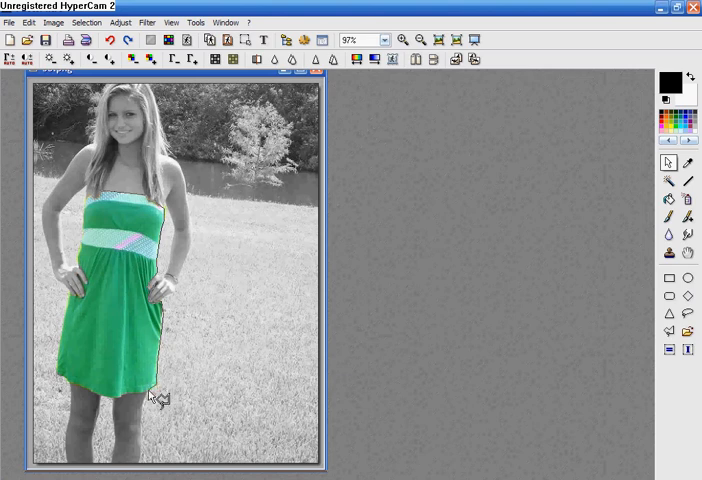
mouse_move(138, 399)
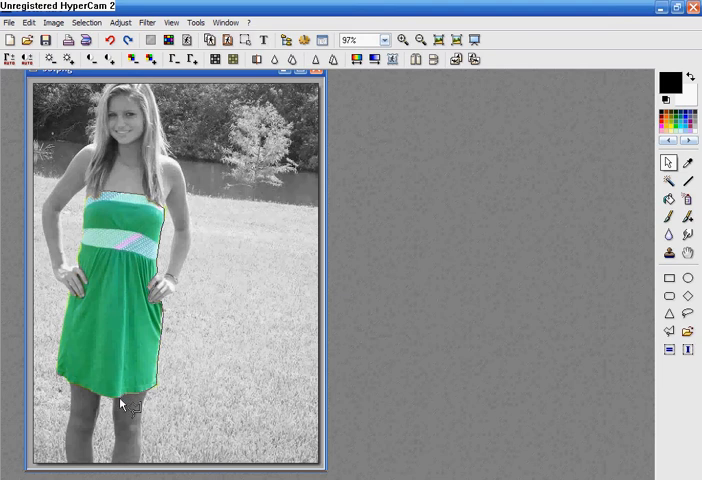
mouse_move(108, 401)
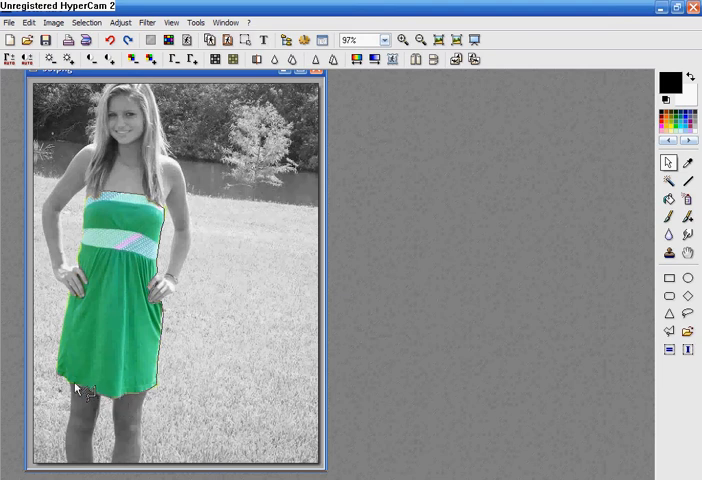
Step: Trace polygon points around the green dress's hem and left side to close the selection
left_click(52, 372)
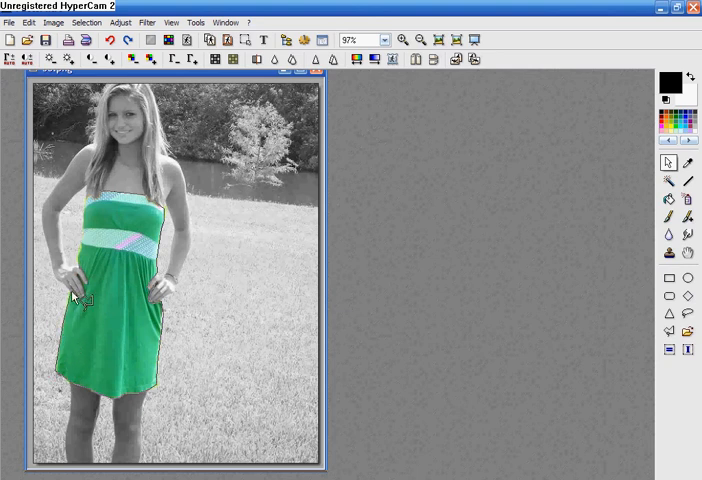
left_click(78, 297)
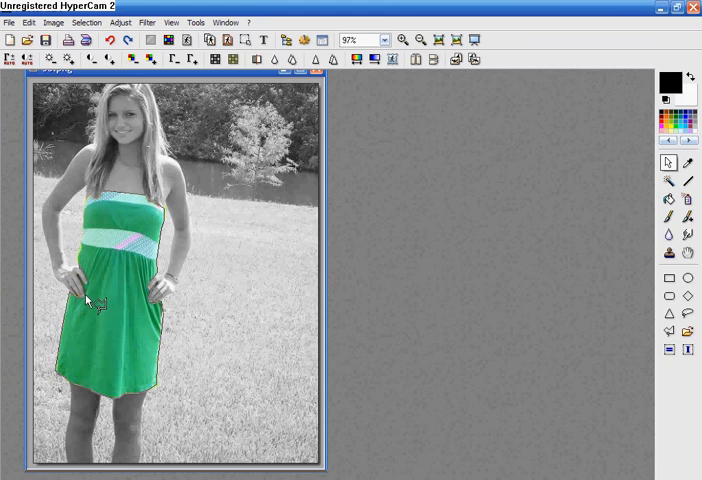
mouse_move(80, 280)
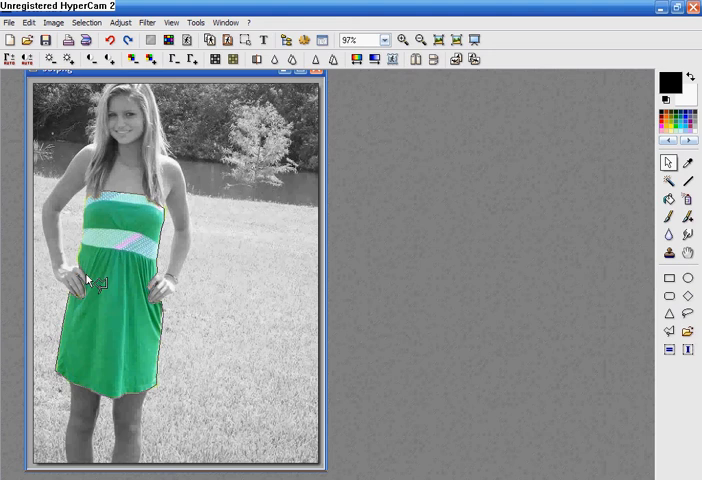
mouse_move(85, 262)
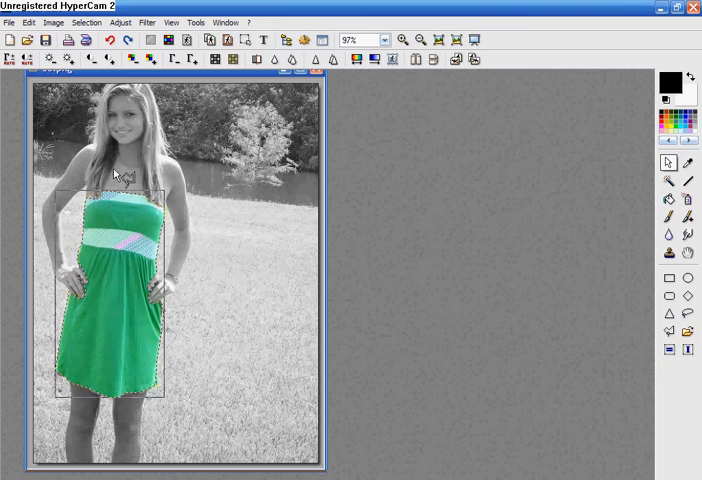
left_click(119, 22)
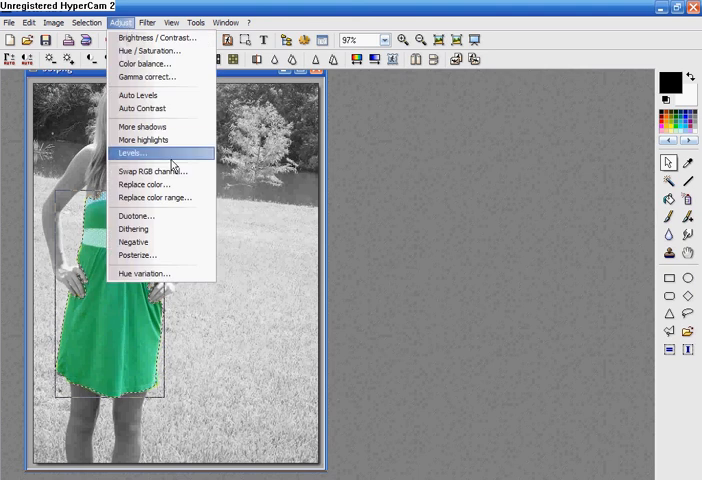
Step: Apply Swap RGB channel, previewing pink, orange and lime options, settling on pink
left_click(153, 170)
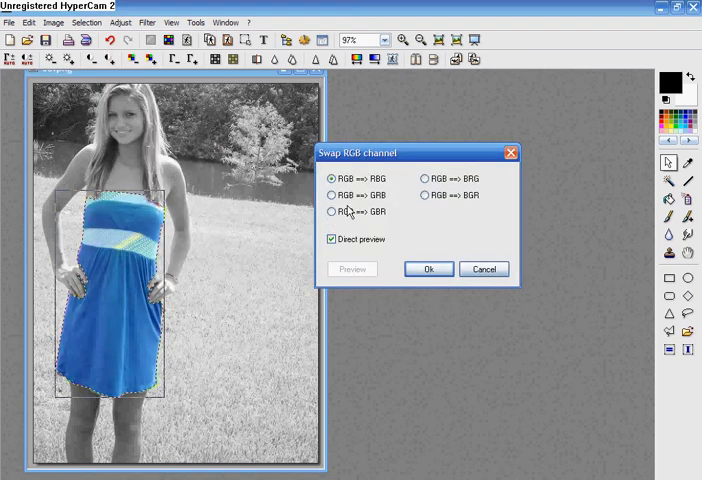
left_click(332, 194)
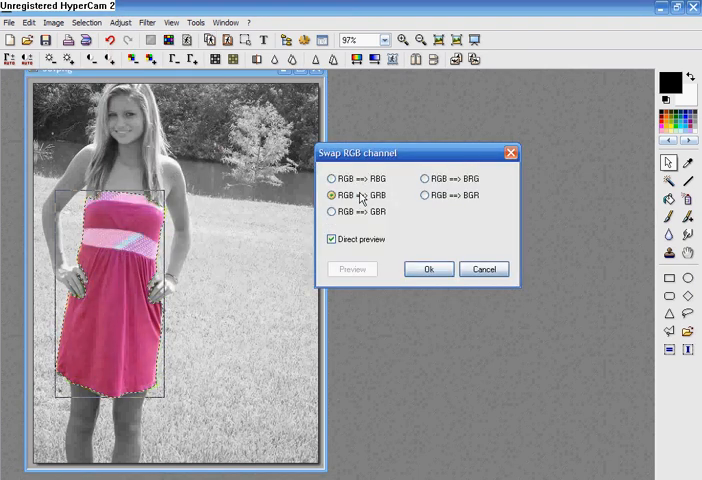
left_click(331, 211)
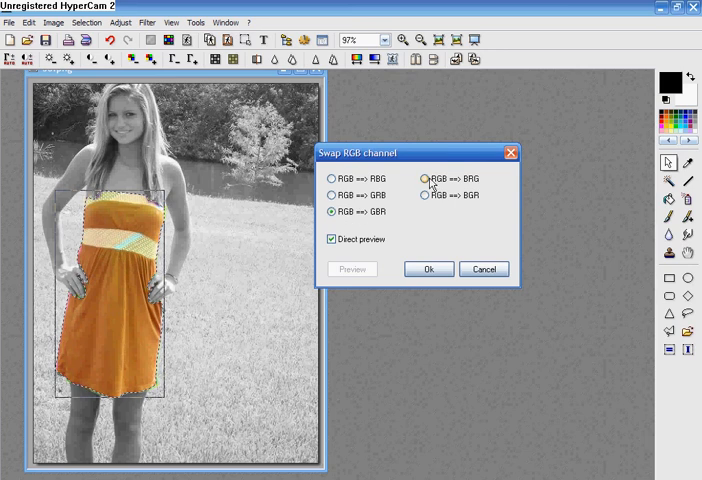
left_click(426, 194)
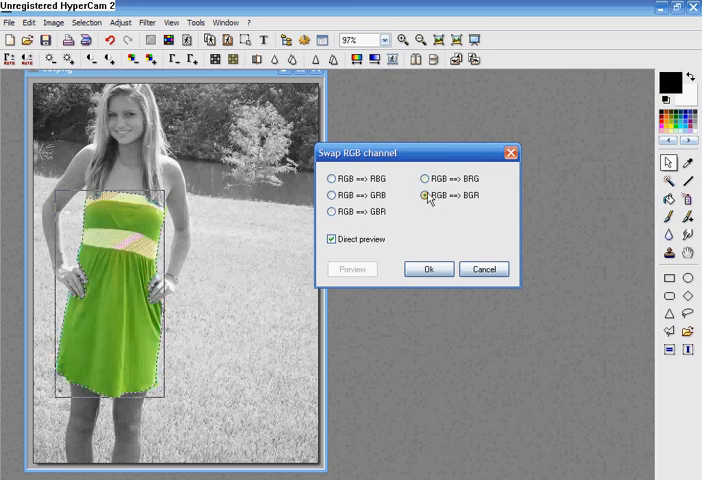
left_click(329, 194)
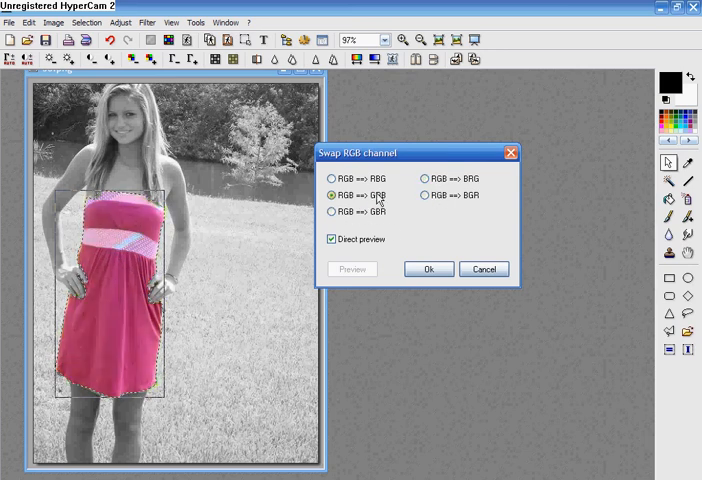
left_click(429, 268)
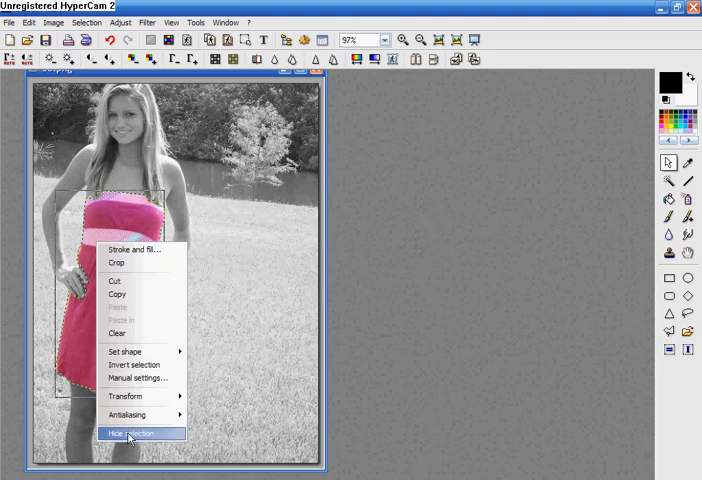
Step: Hide the selection outline around the recoloured pink dress
left_click(131, 433)
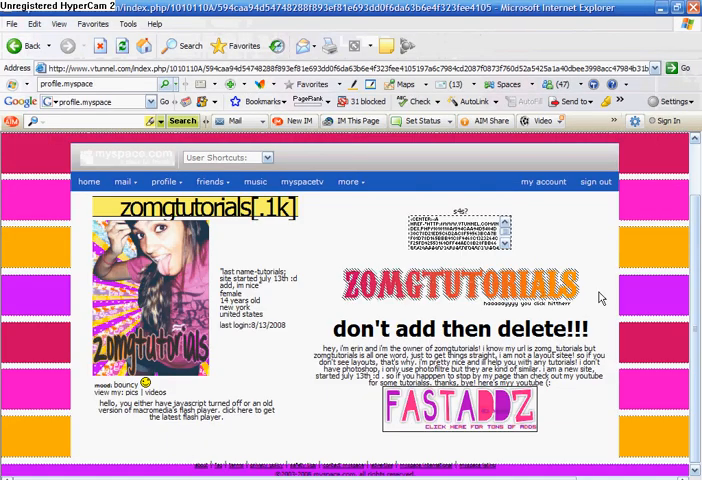
Step: Scroll down the tutorial author's MySpace profile page
scroll("down", 3)
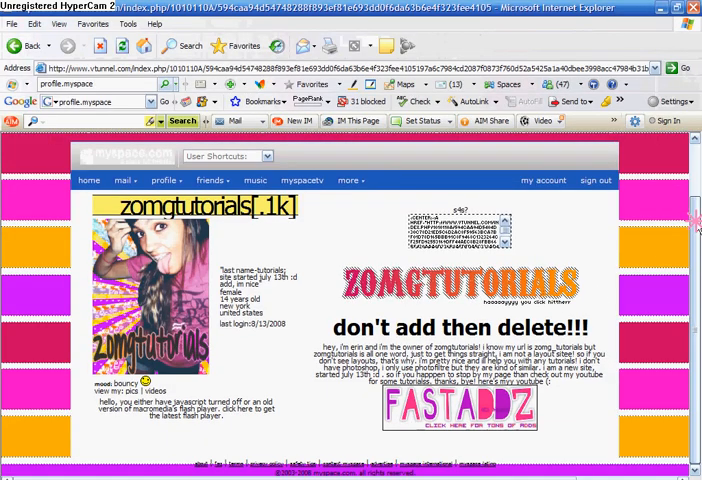